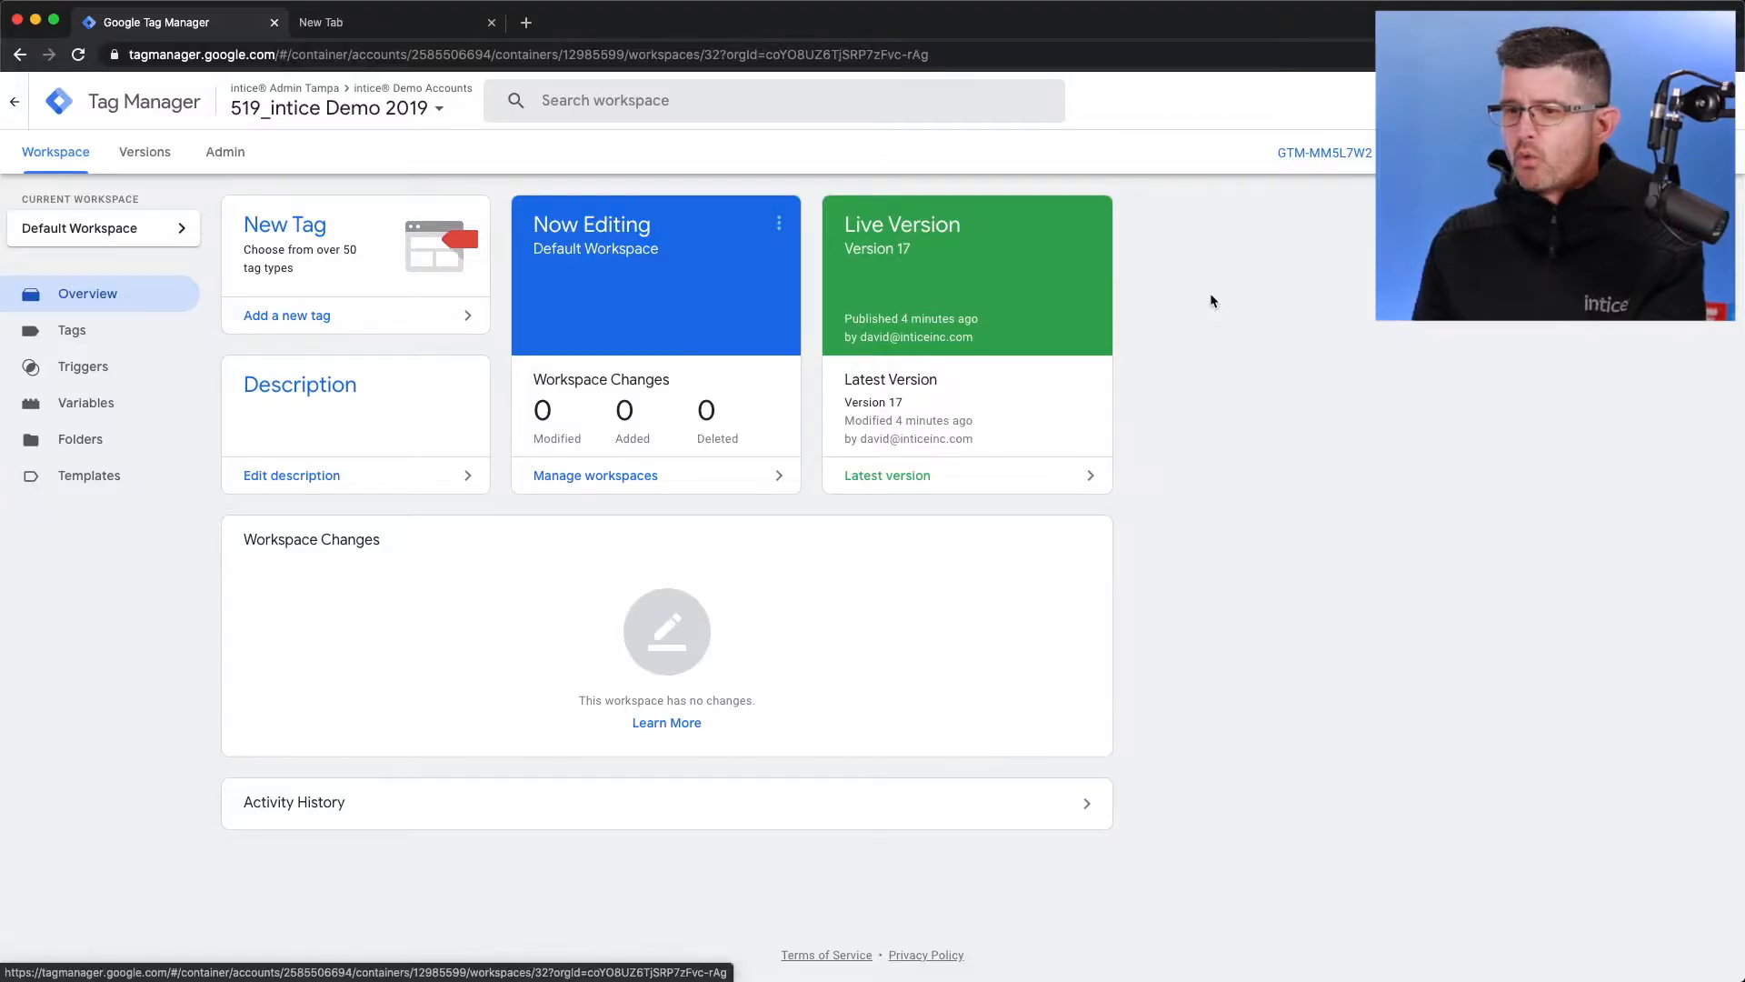
pyautogui.moveTo(438, 411)
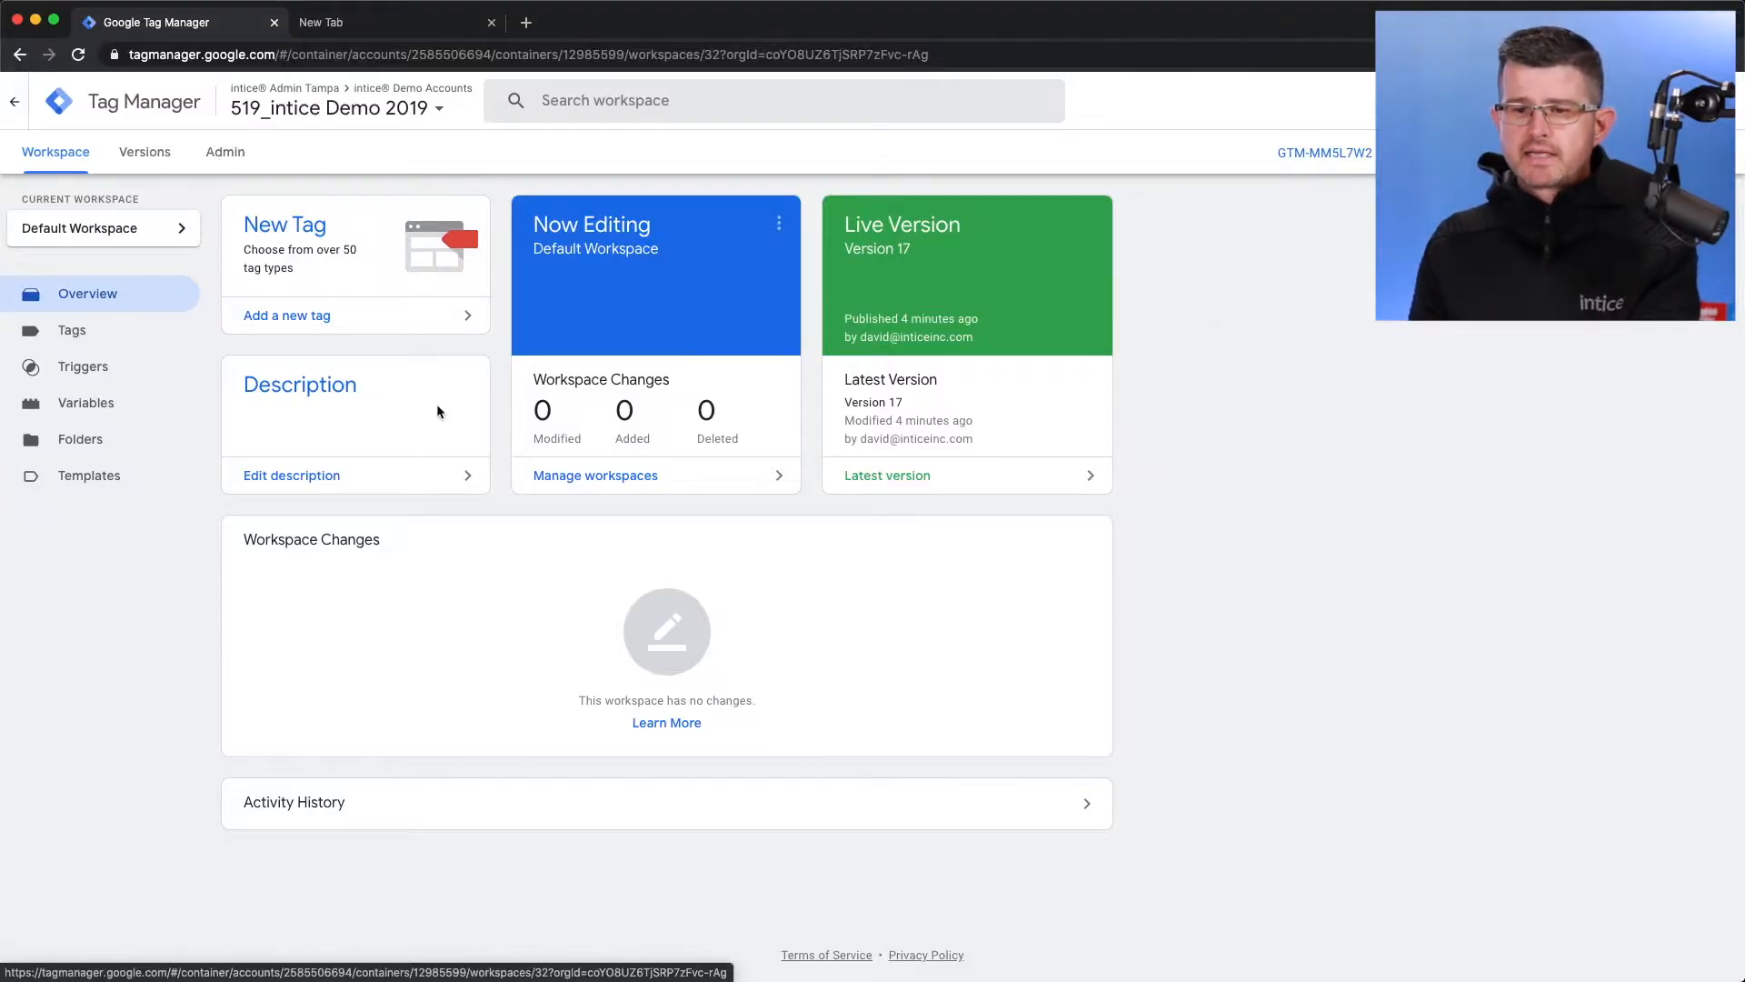
# Show the workspace's list of existing triggers from the left sidebar
pyautogui.click(83, 367)
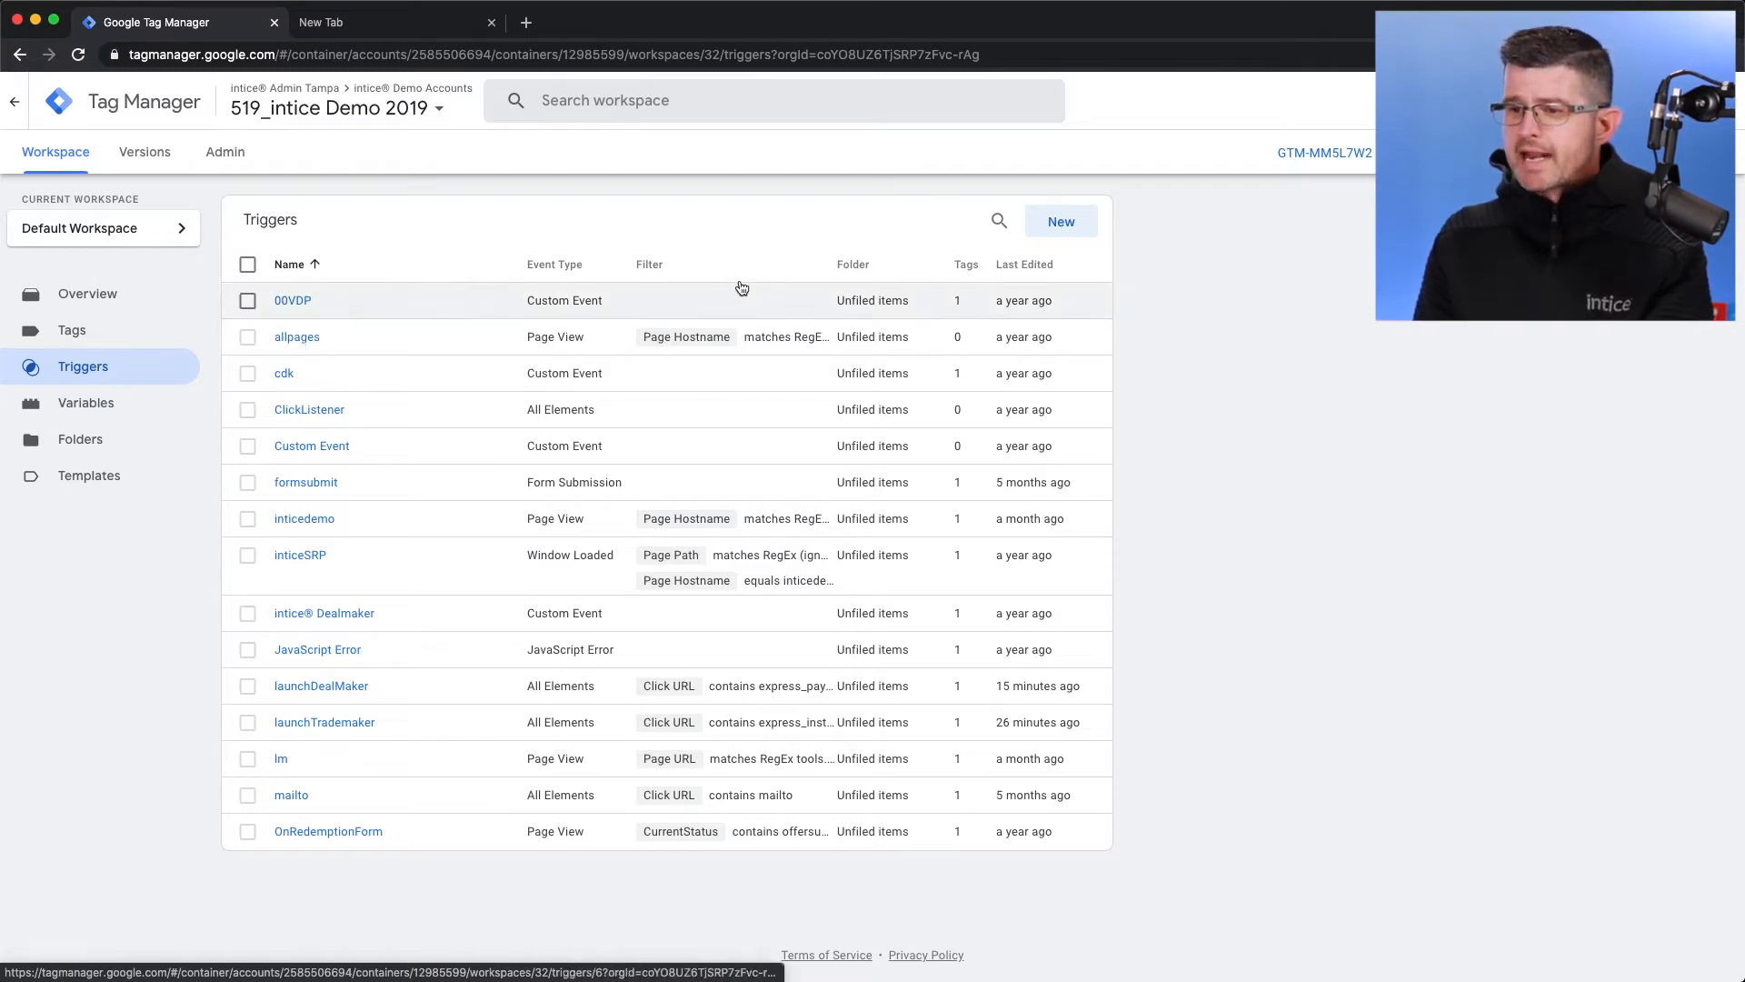
# Create a new trigger named 'launchLoanmaker' and bring up the trigger type choices
pyautogui.click(1058, 220)
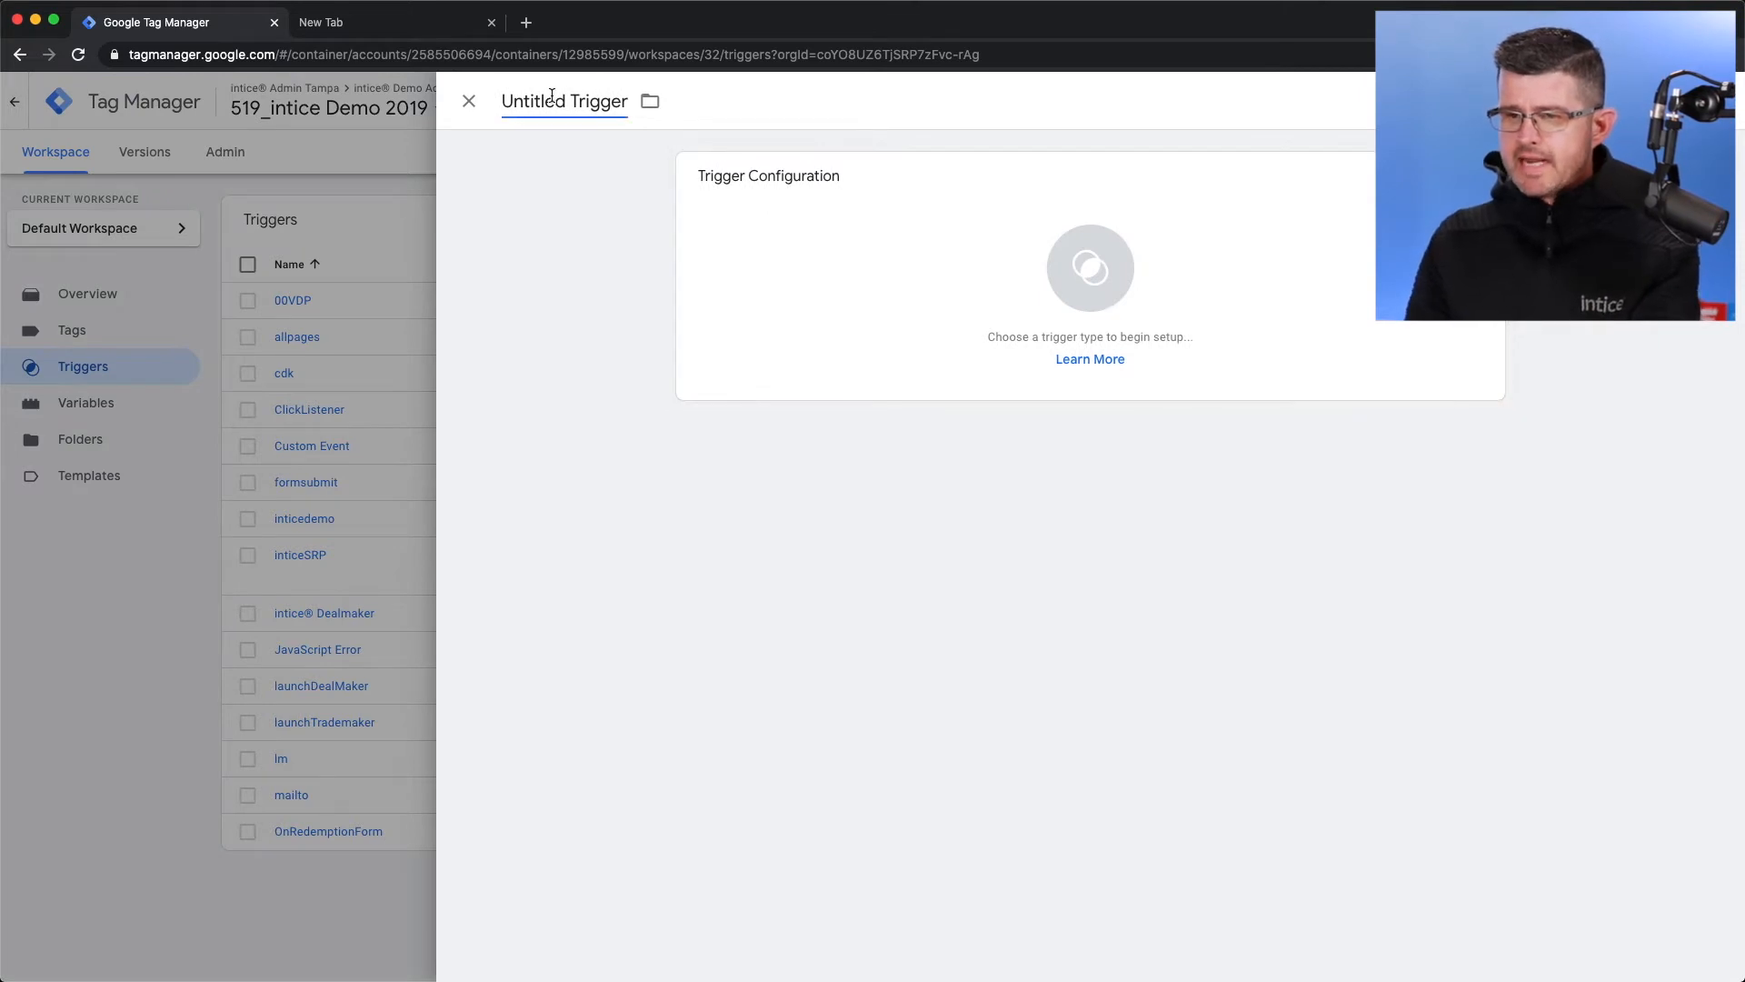
pyautogui.doubleClick(564, 101)
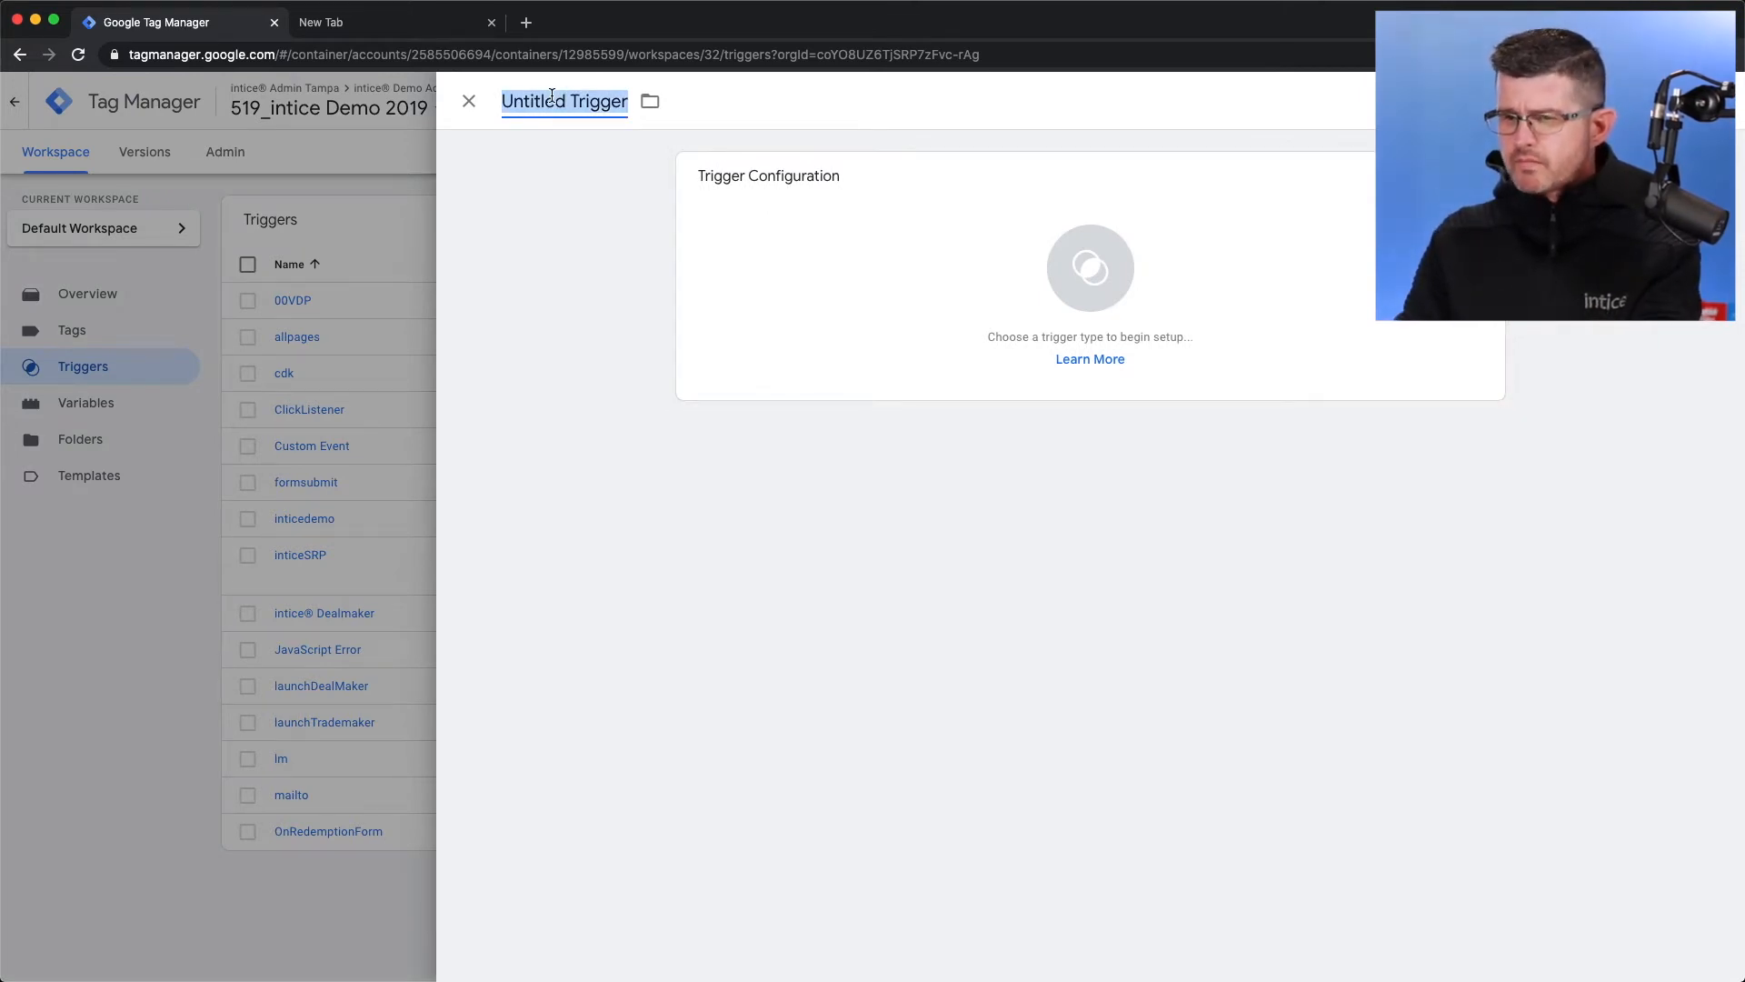
pyautogui.write('lau')
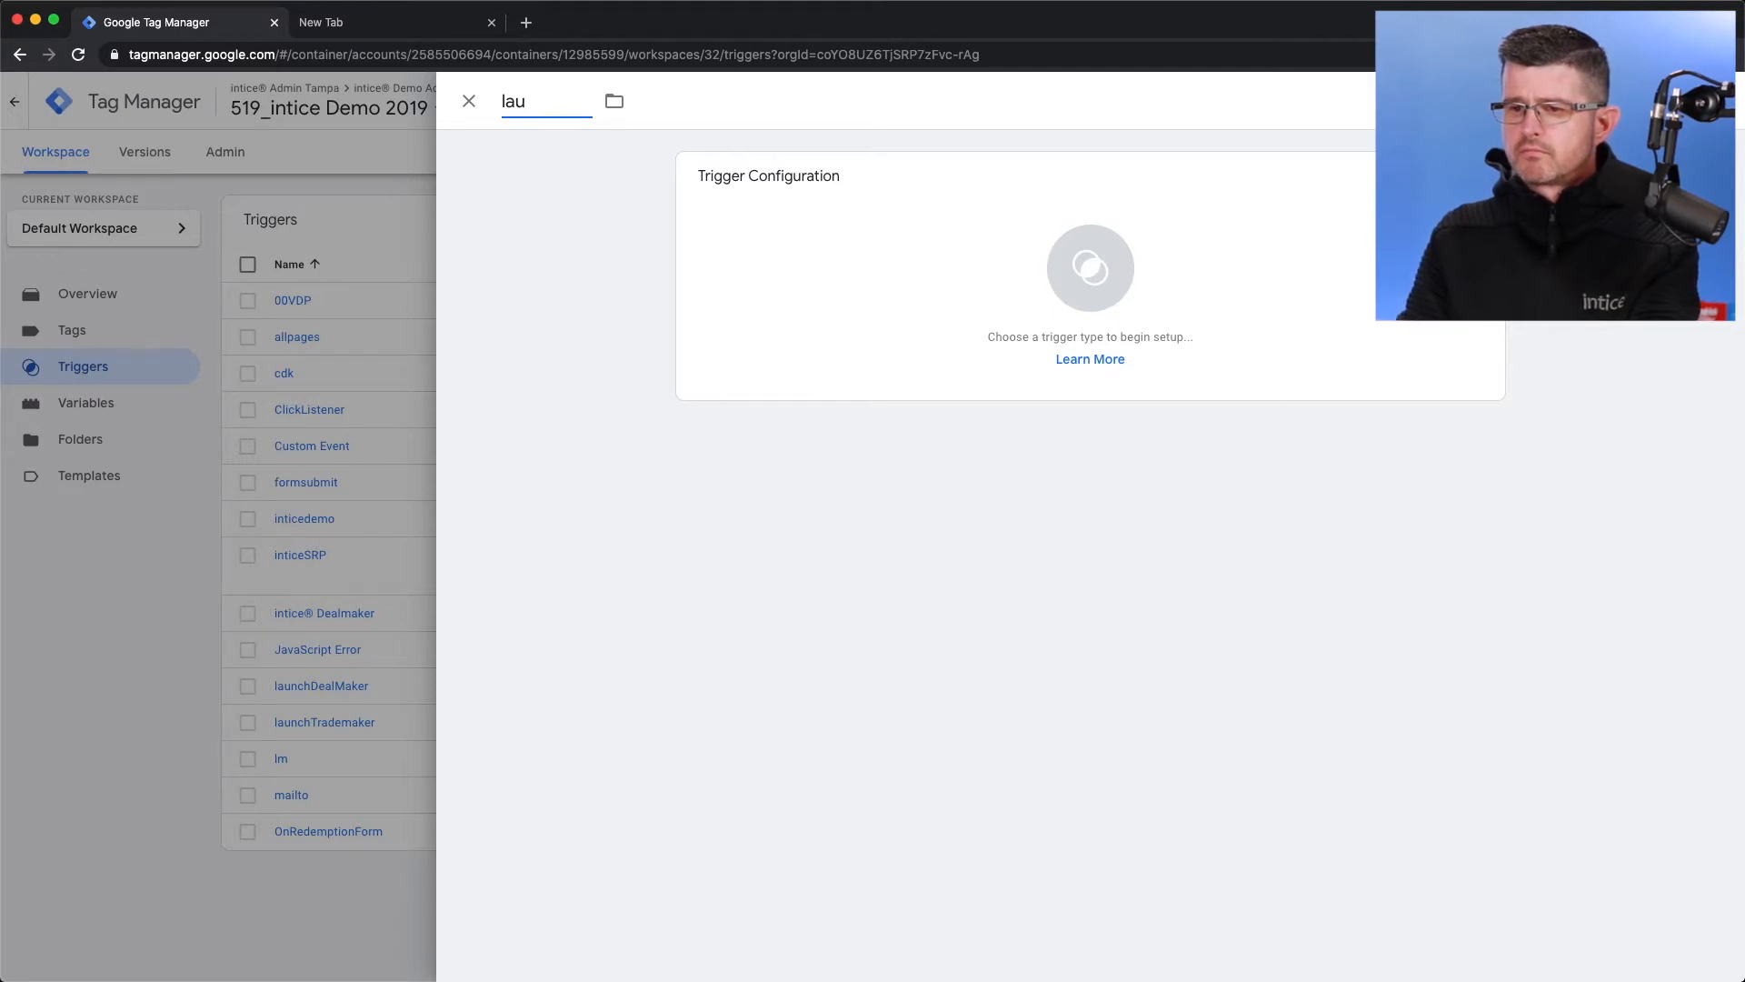
pyautogui.write('nch')
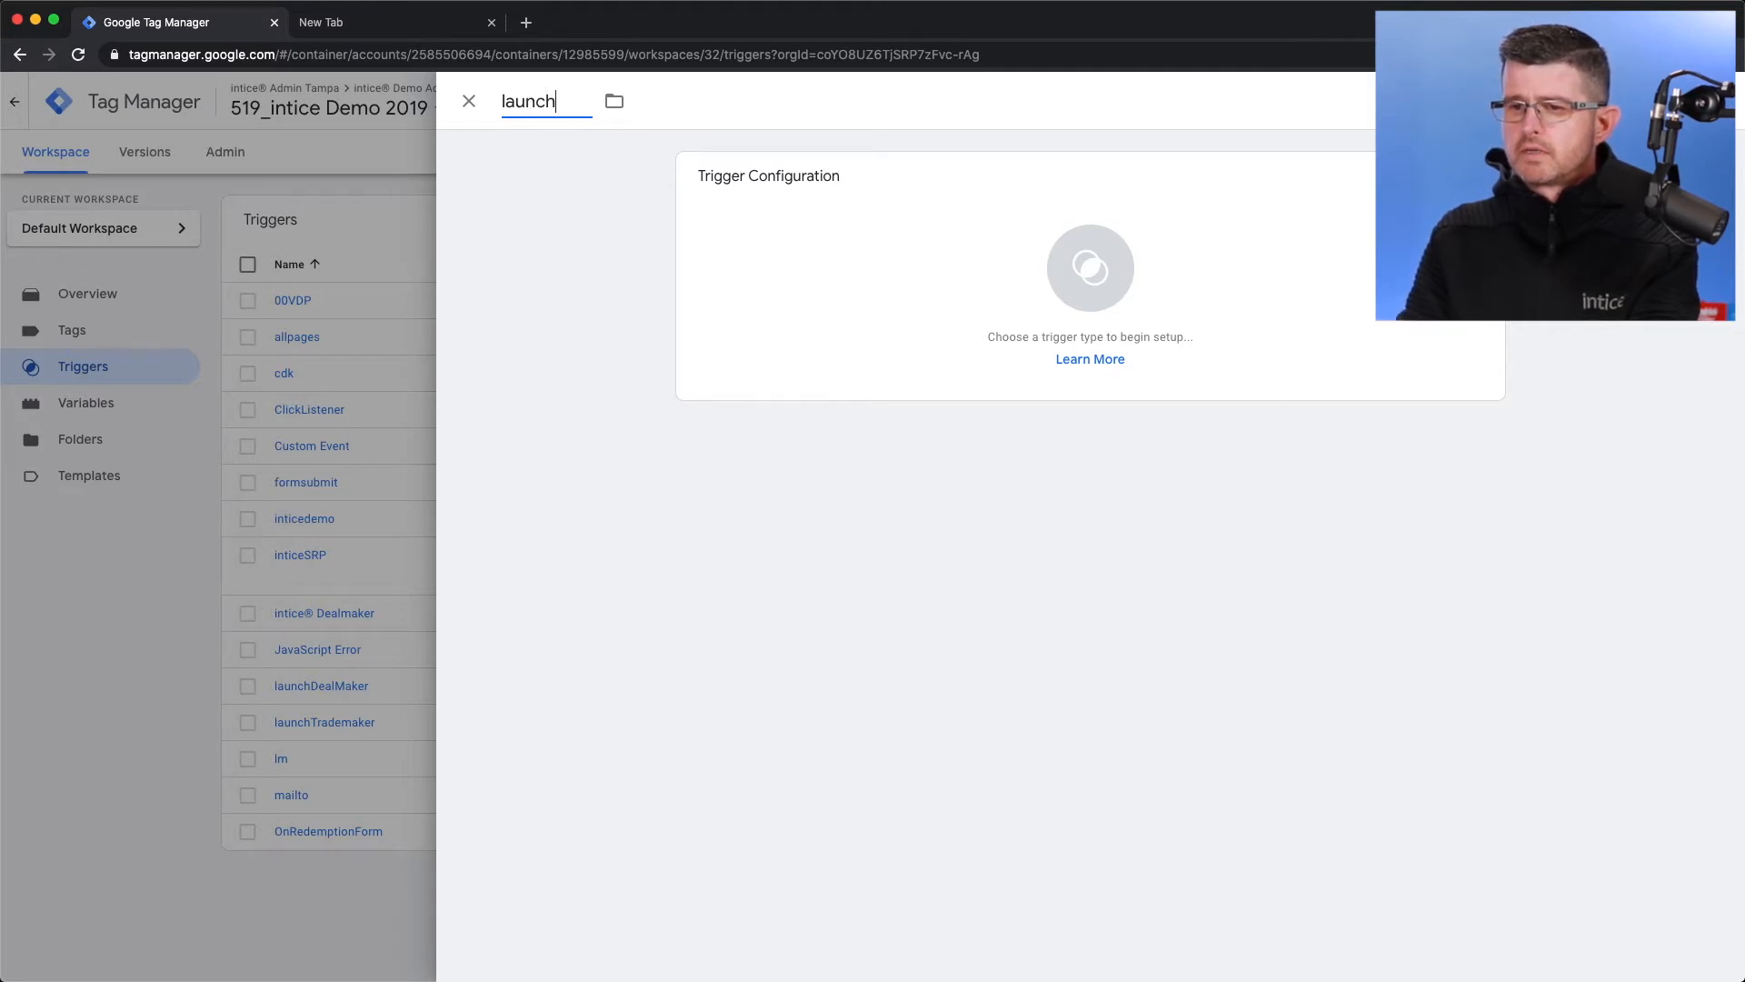
pyautogui.write('Loan')
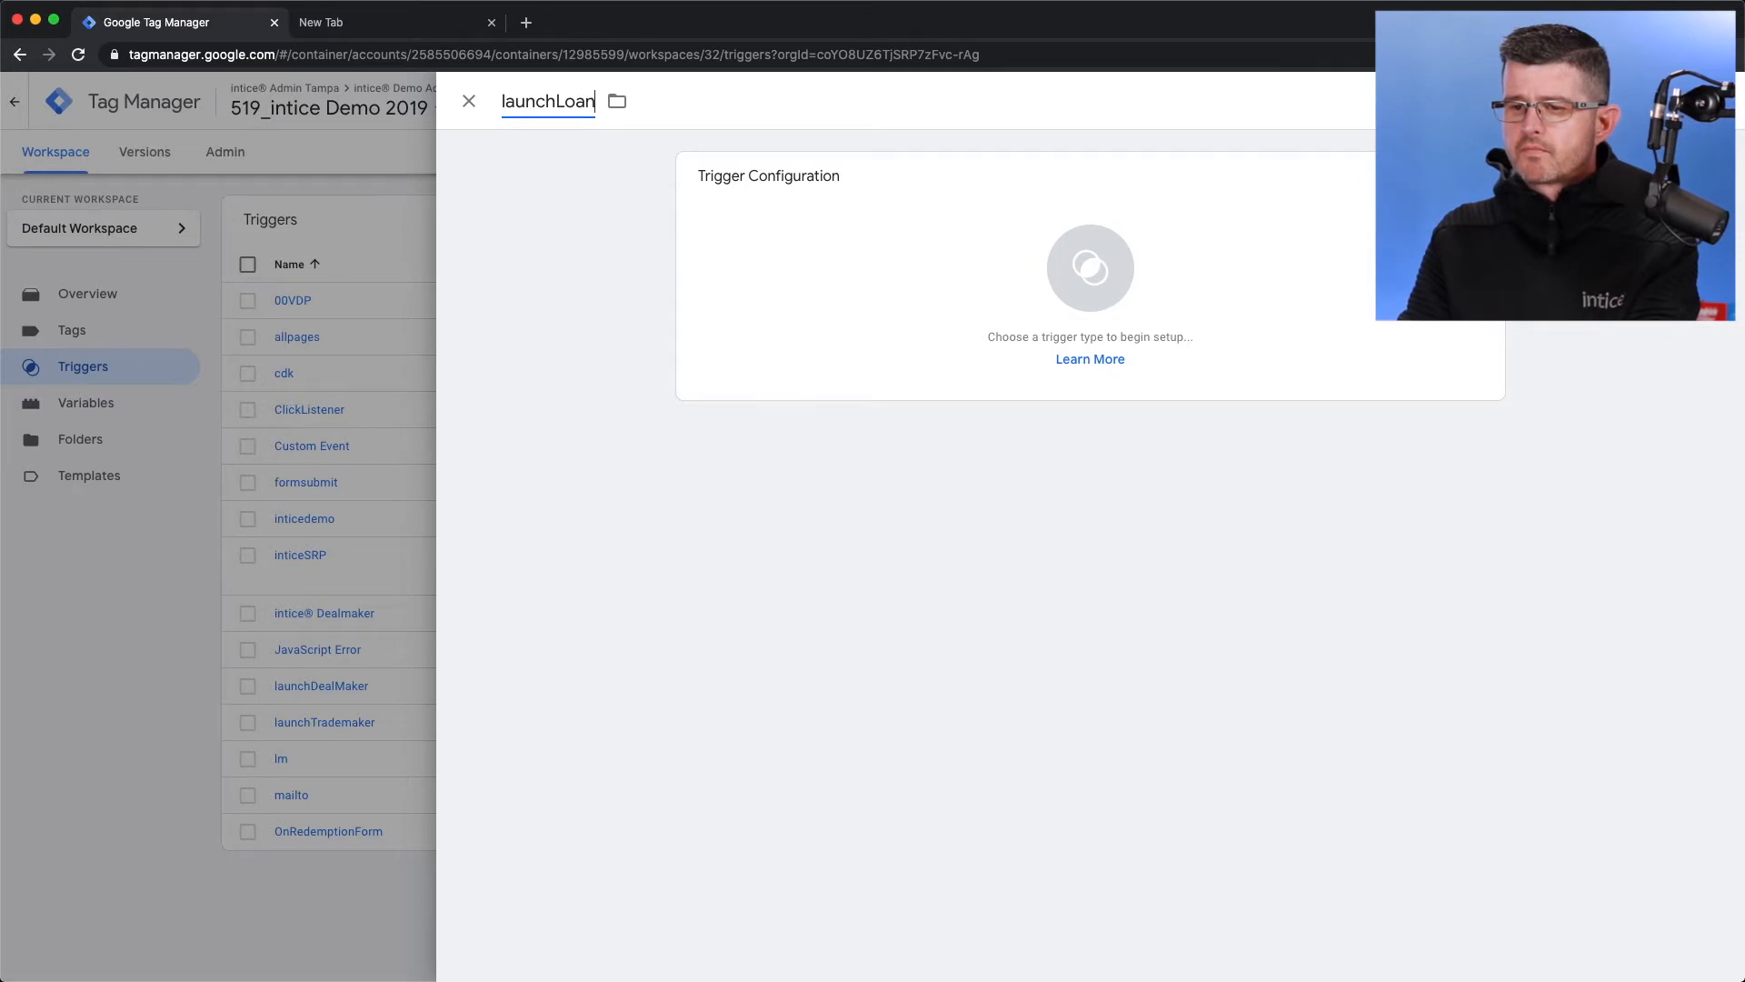
pyautogui.write('maker')
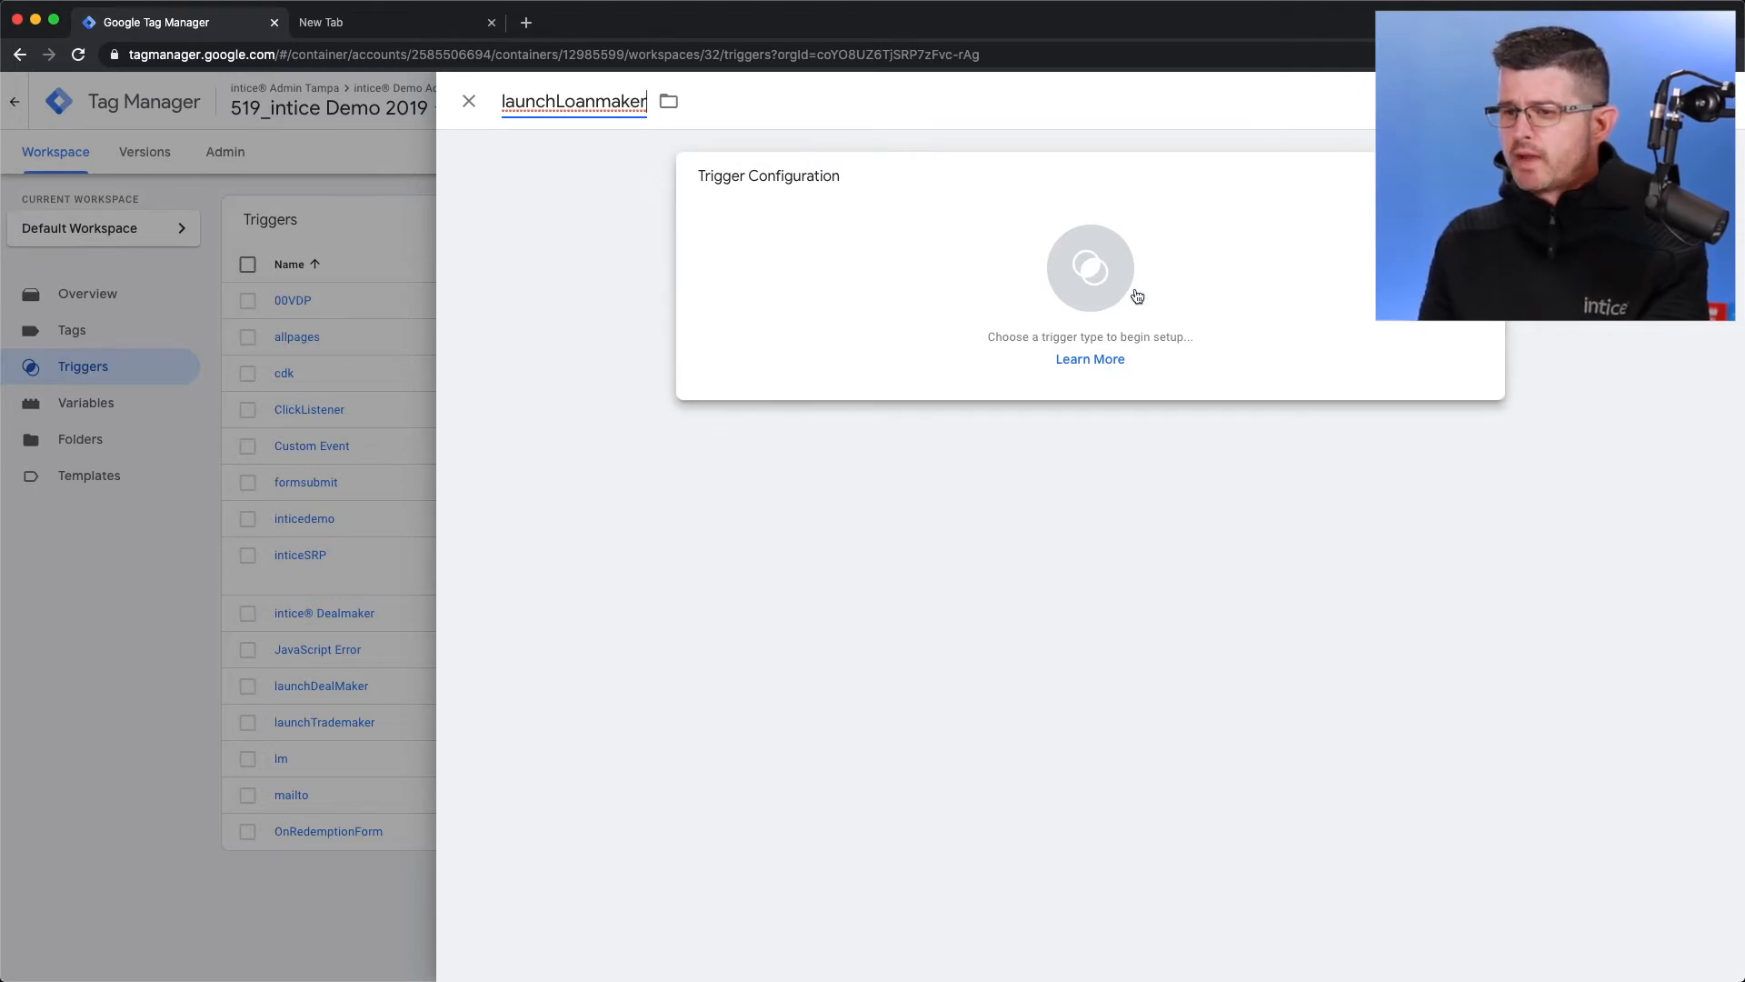
pyautogui.click(1090, 268)
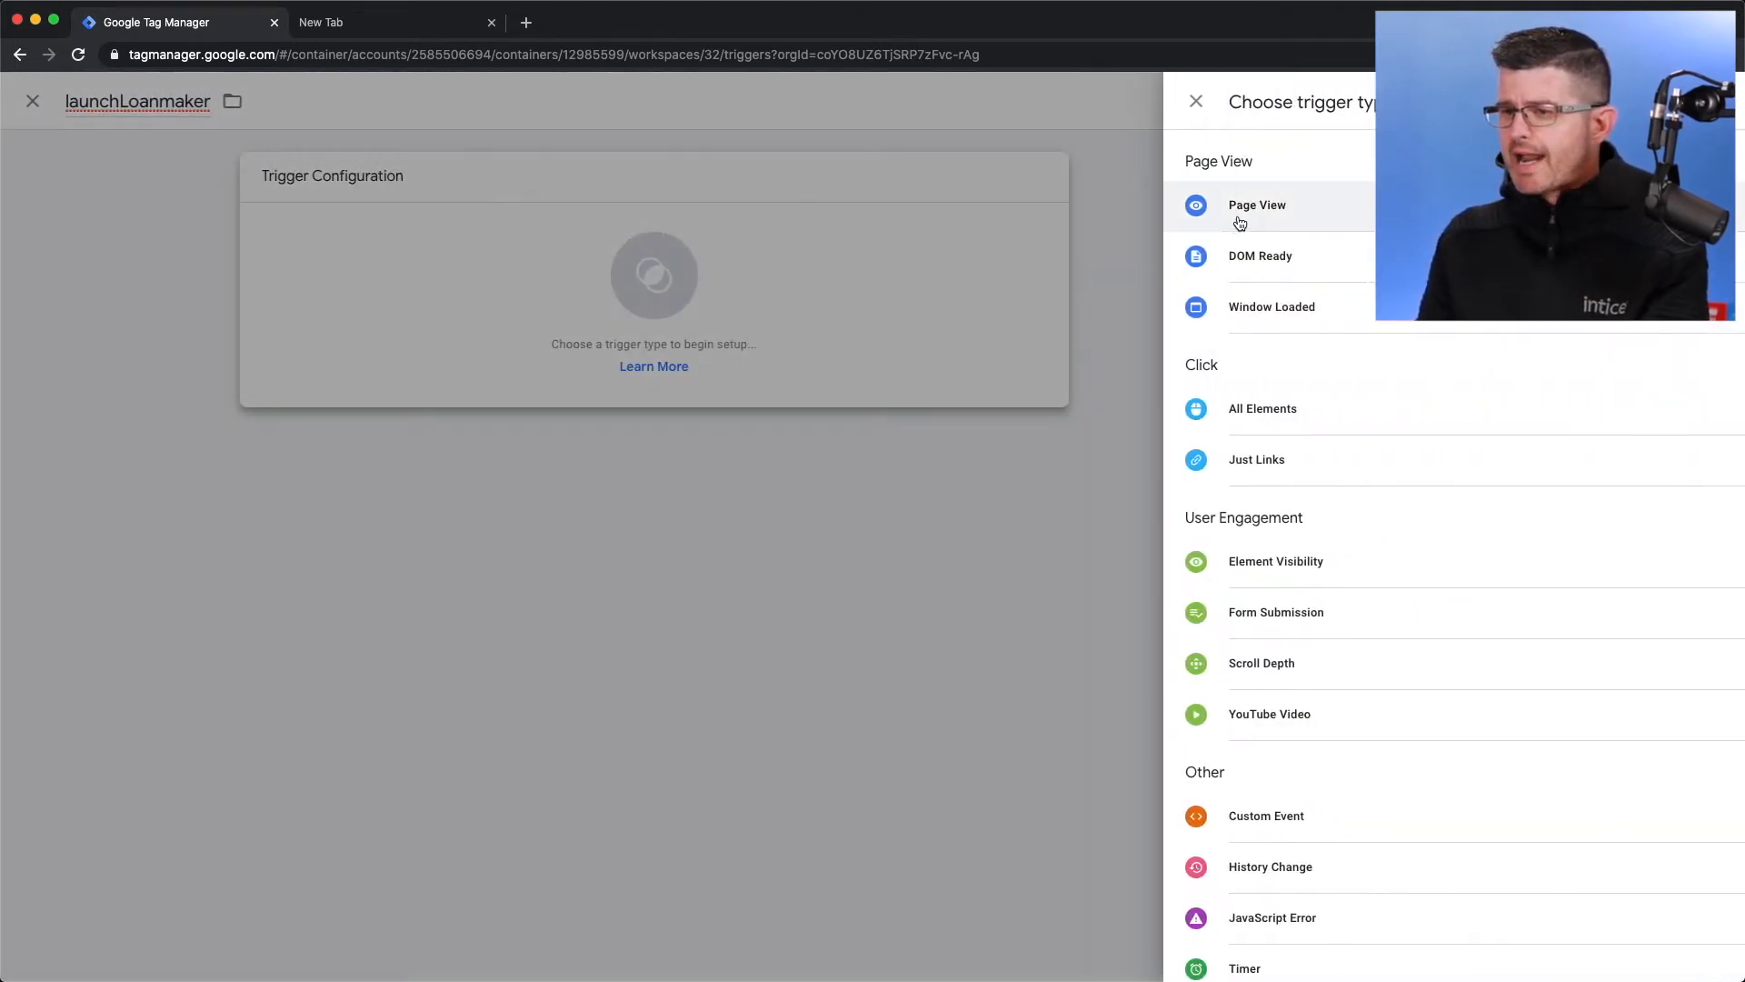